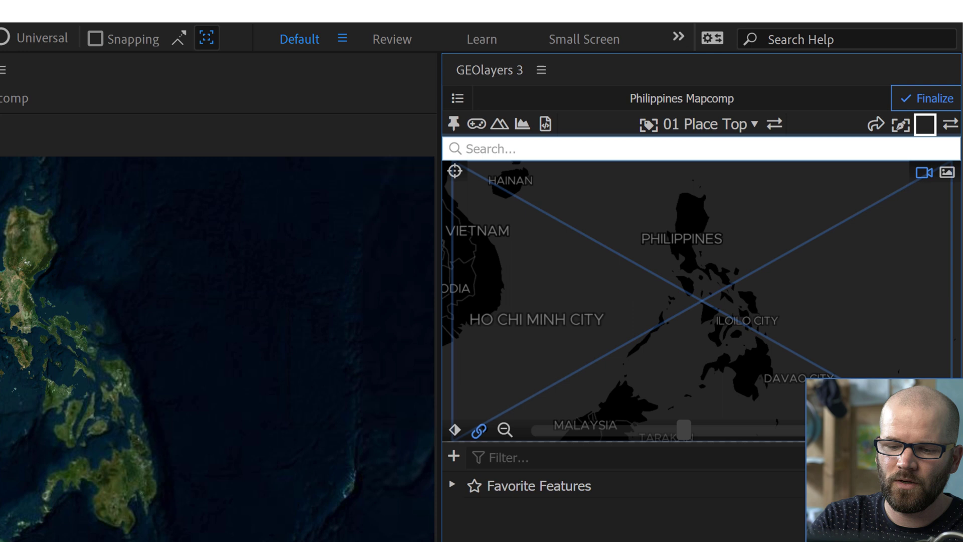
Search 'manila' and add the Natural Earth Metro Manila result to the feature browser
text(m)
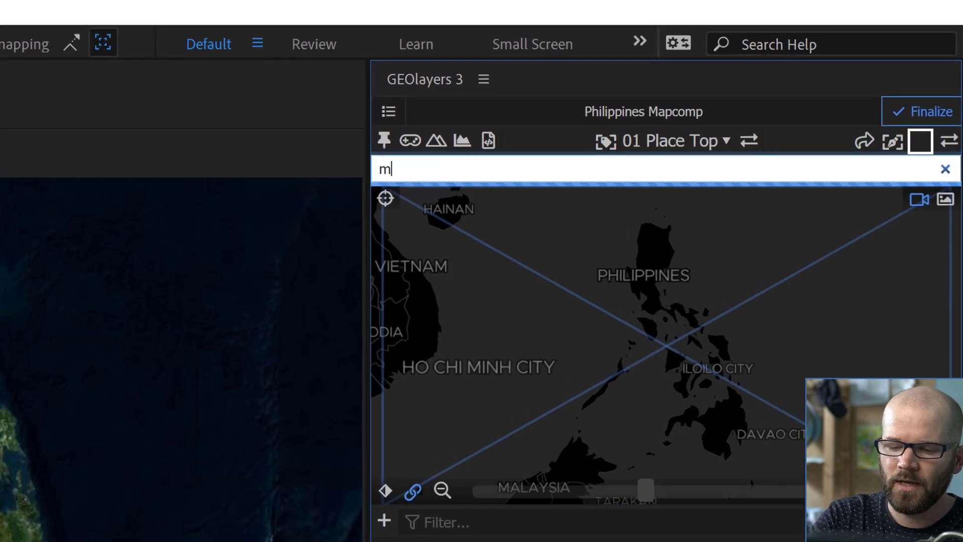
text(anila)
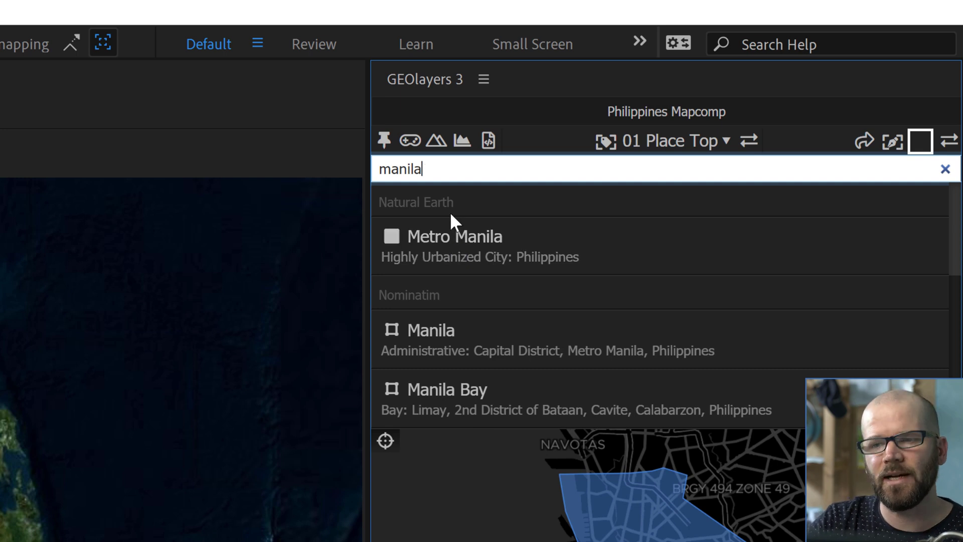
mouse_move(420, 338)
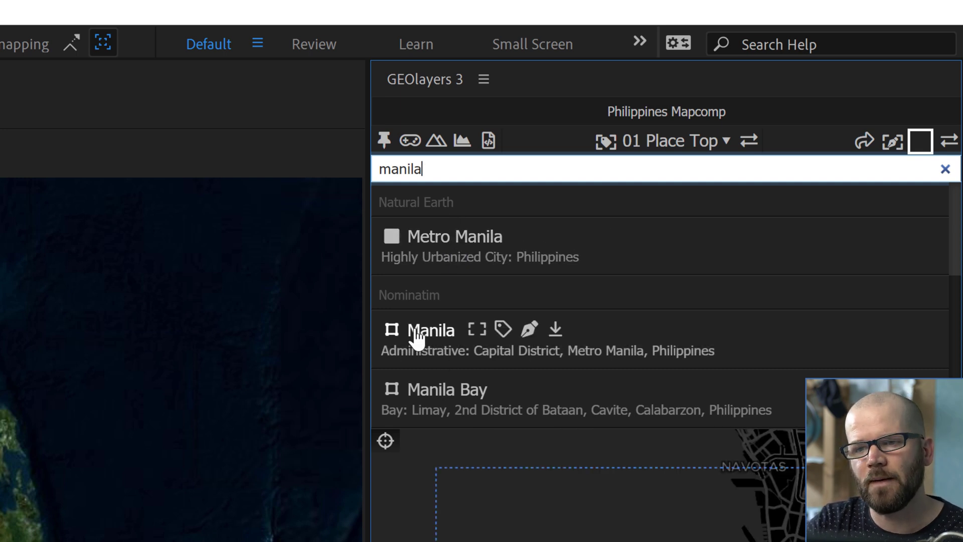
mouse_move(486, 237)
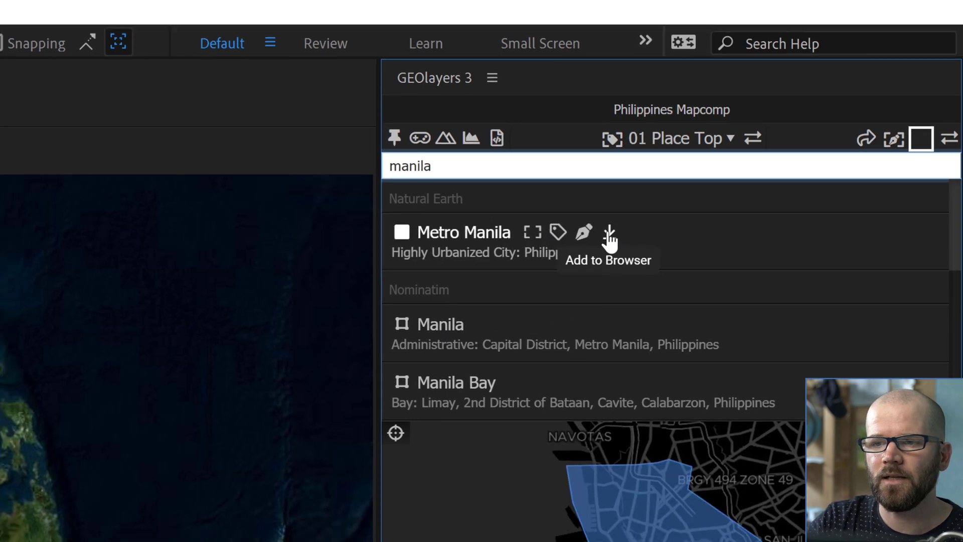
click(608, 235)
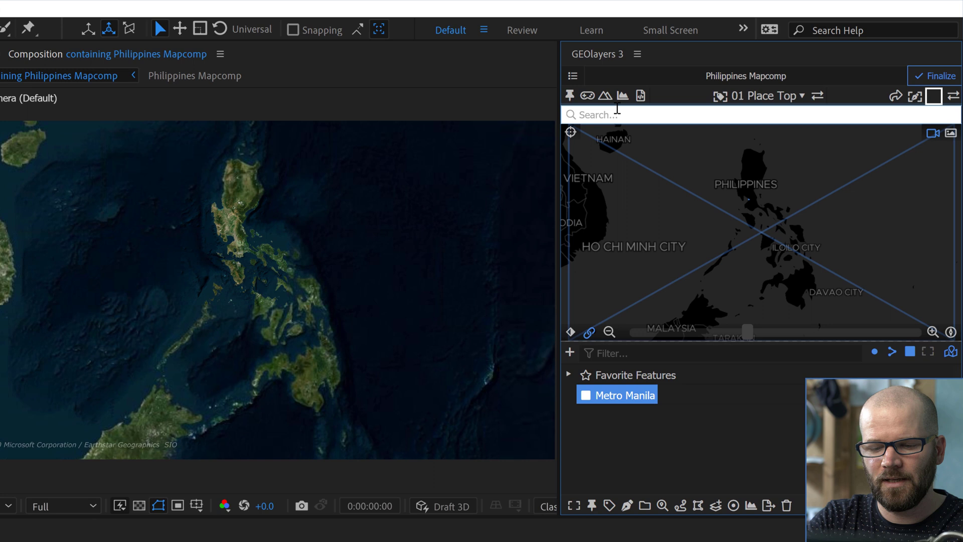
Add the Nominatim Manila result to the browser and preview both Metro Manila and Manila outlines
text(manila)
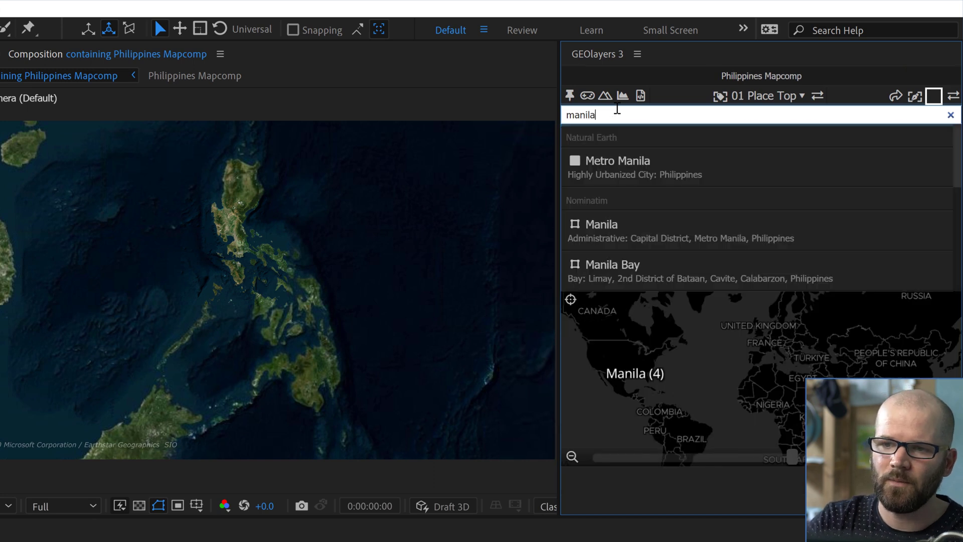
click(600, 224)
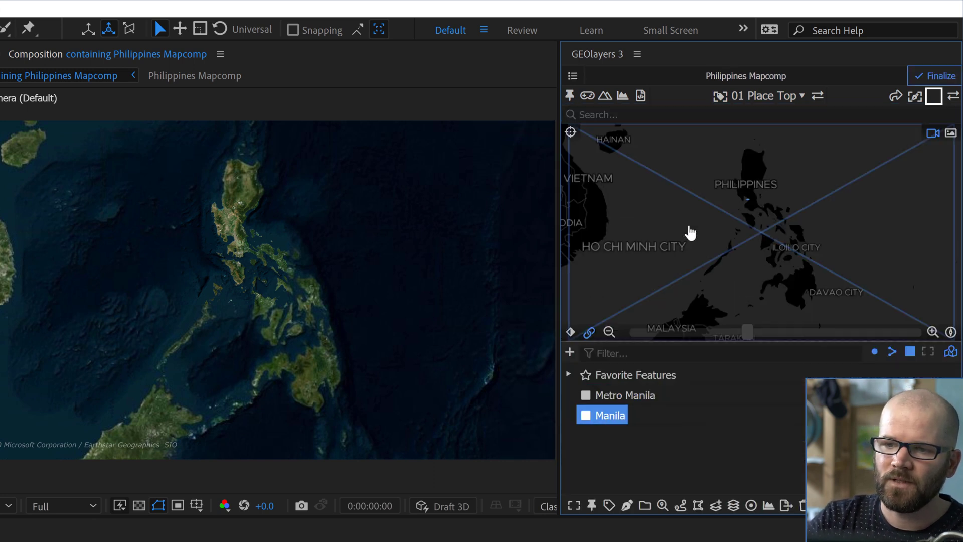
click(623, 396)
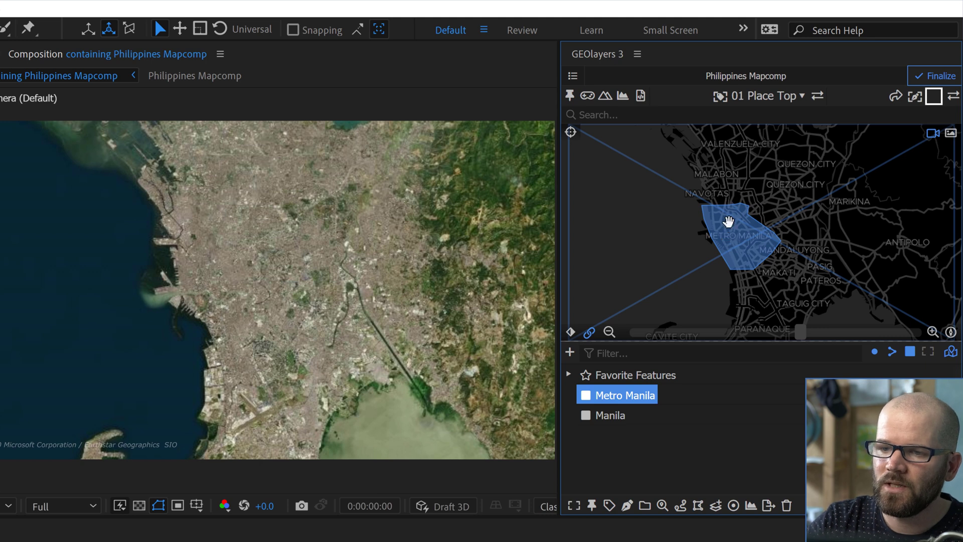
click(611, 414)
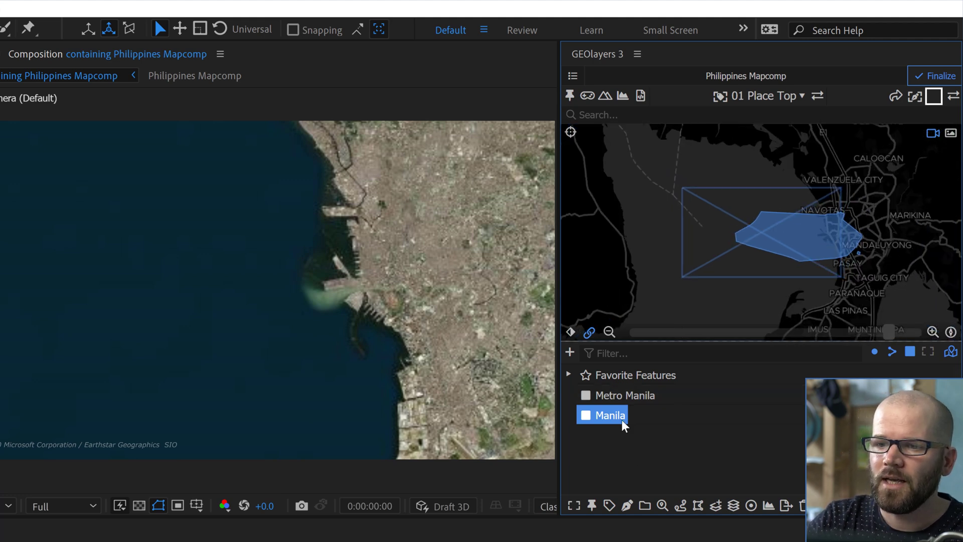
click(625, 395)
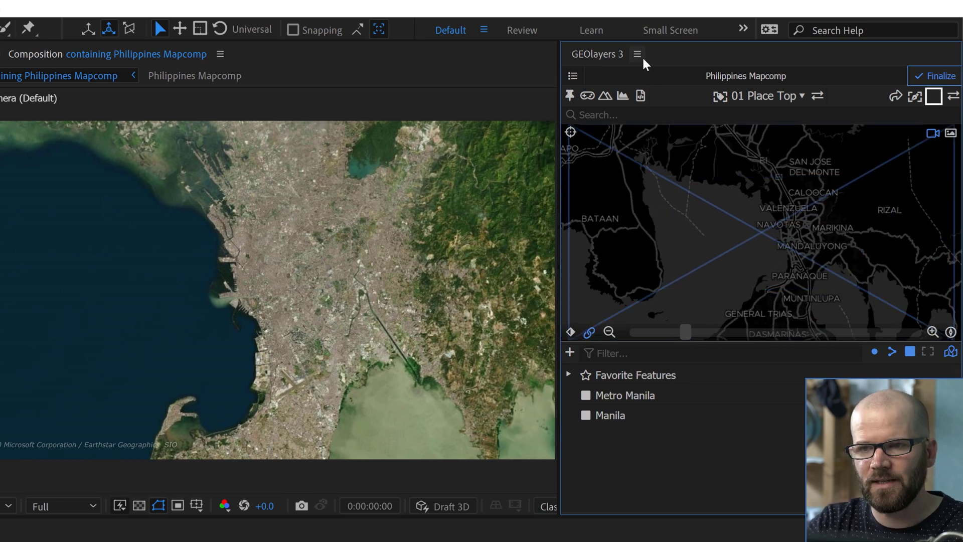
Search 'philippines' and add the Natural Earth Philippines – States & Provinces collection to the browser
text(philippines)
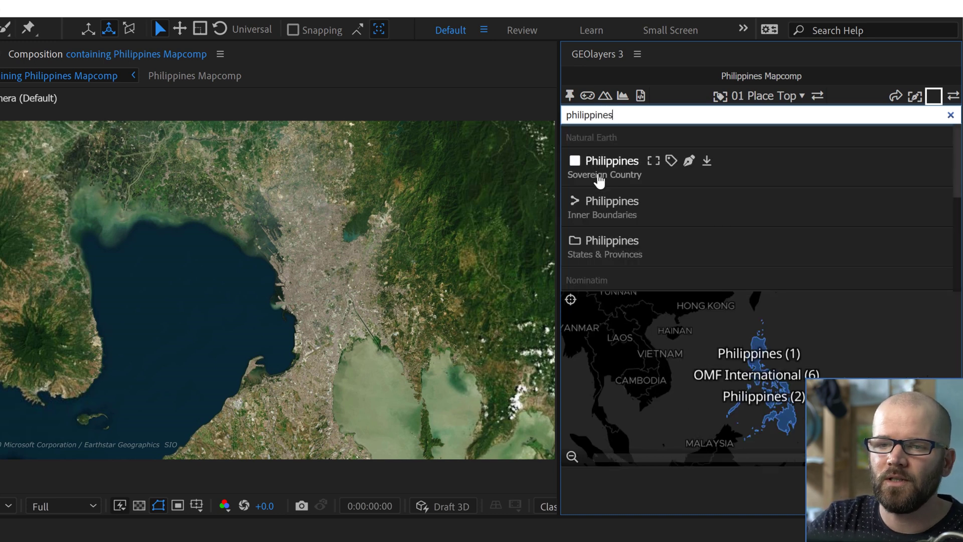
mouse_move(605, 169)
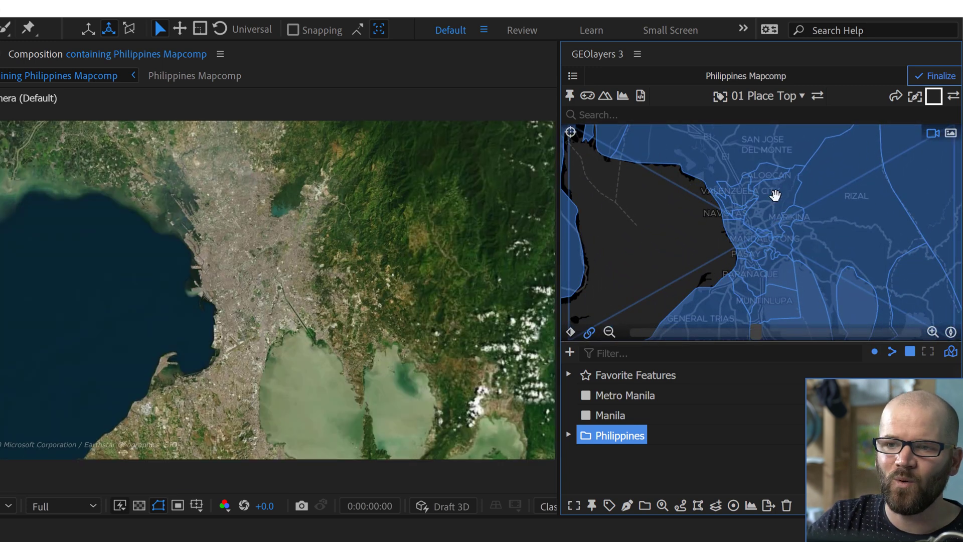
drag(775, 195, 748, 268)
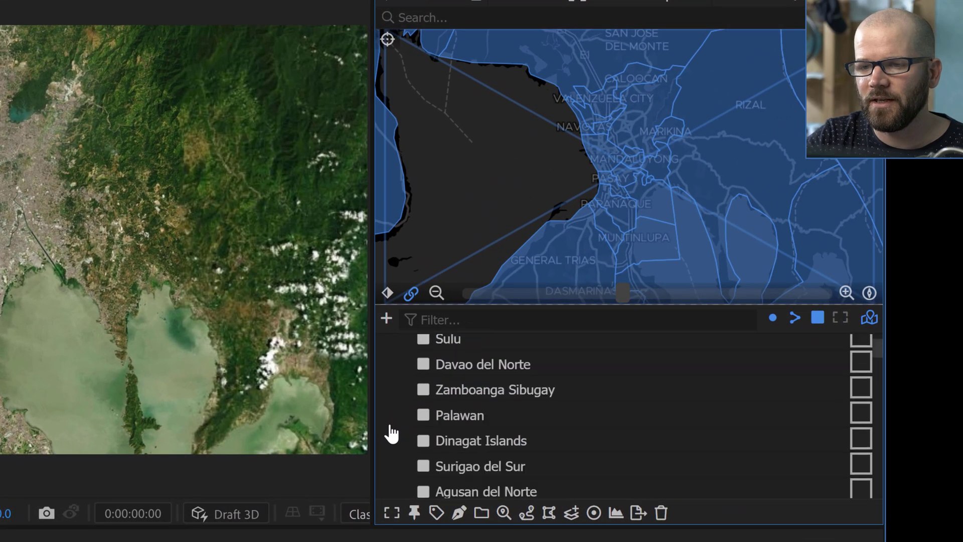
Enable Sort Features by Name in the Philippines collection settings and apply it
click(439, 424)
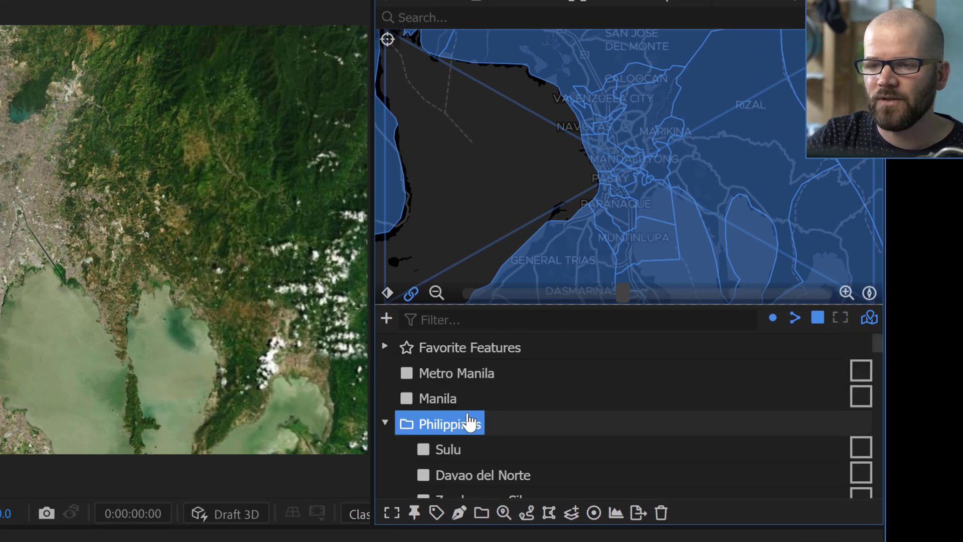
double_click(440, 423)
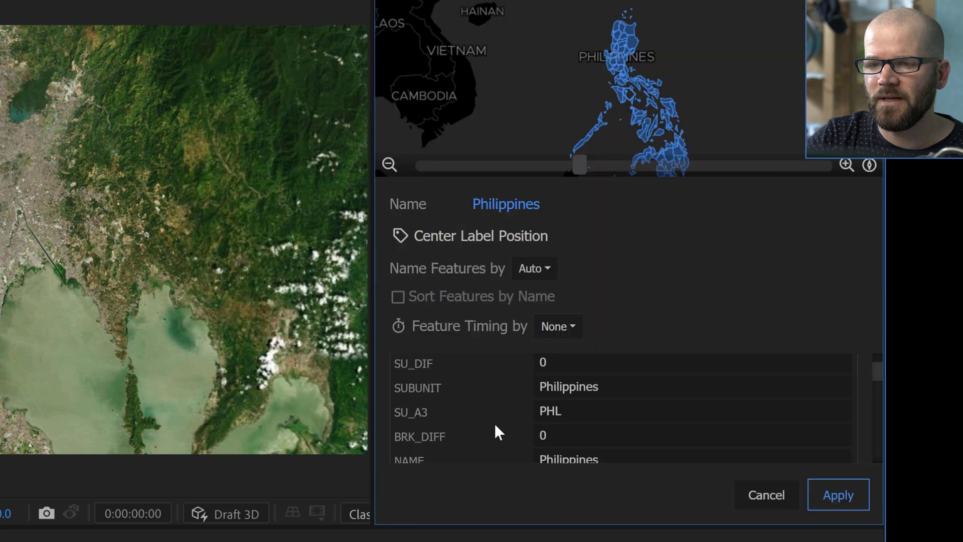
click(397, 296)
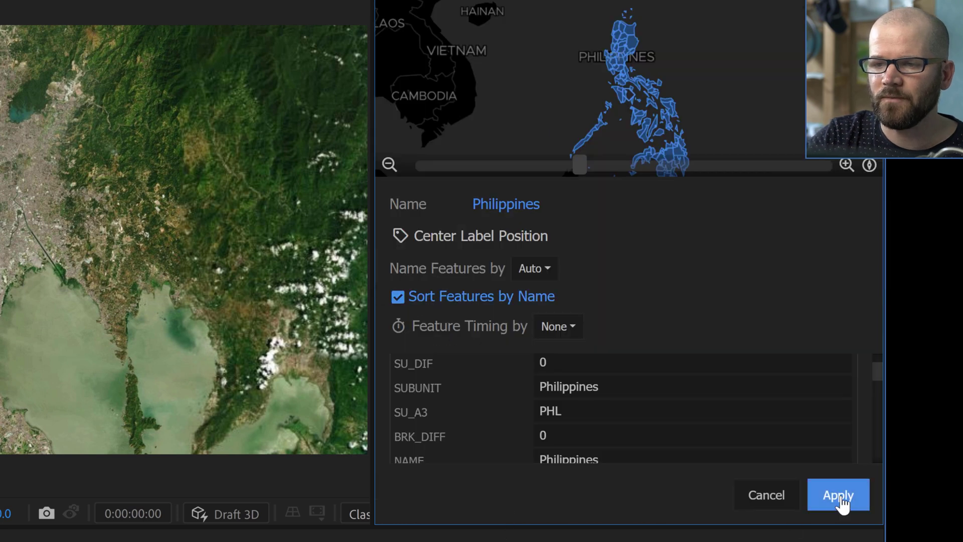
click(837, 494)
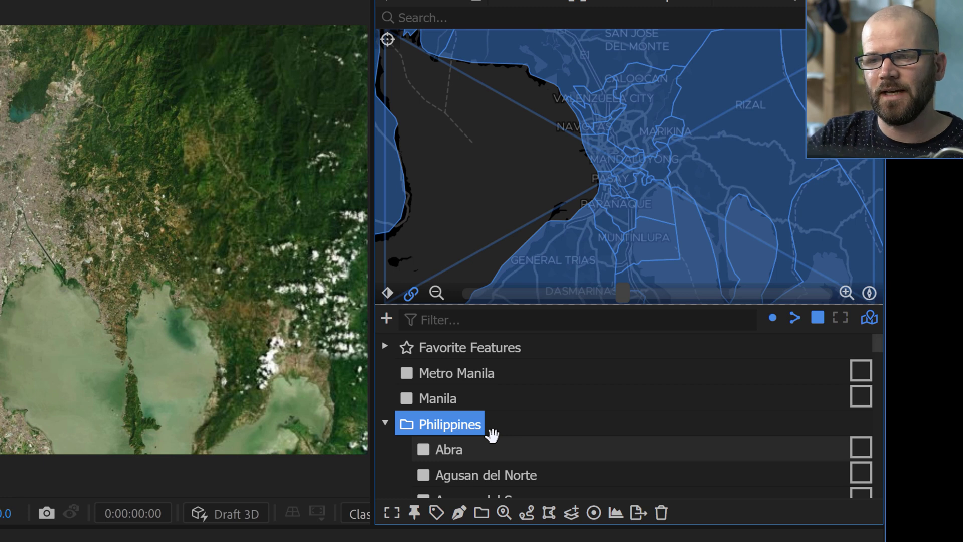
Locate Quezon City in the province list and review its attributes down to the region field
scroll(down, 3)
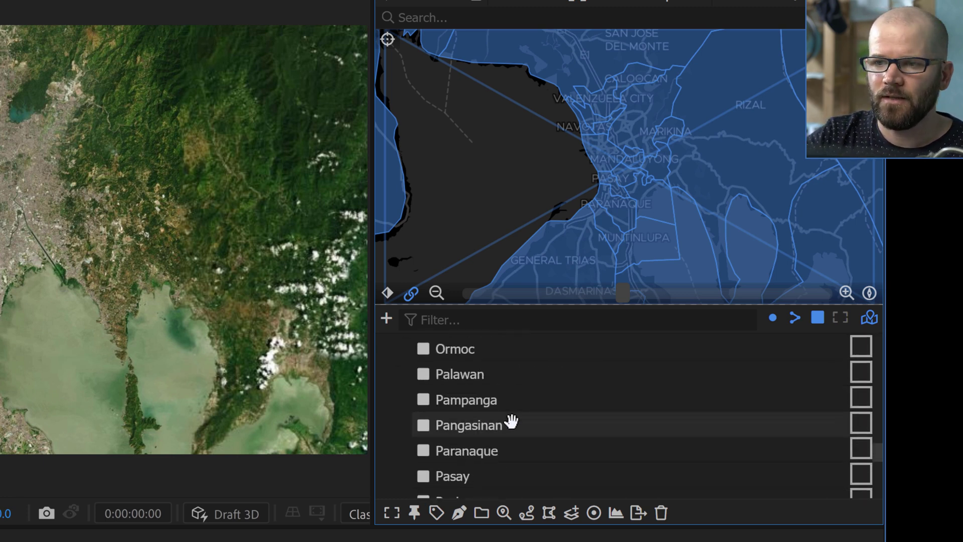
scroll(down, 3)
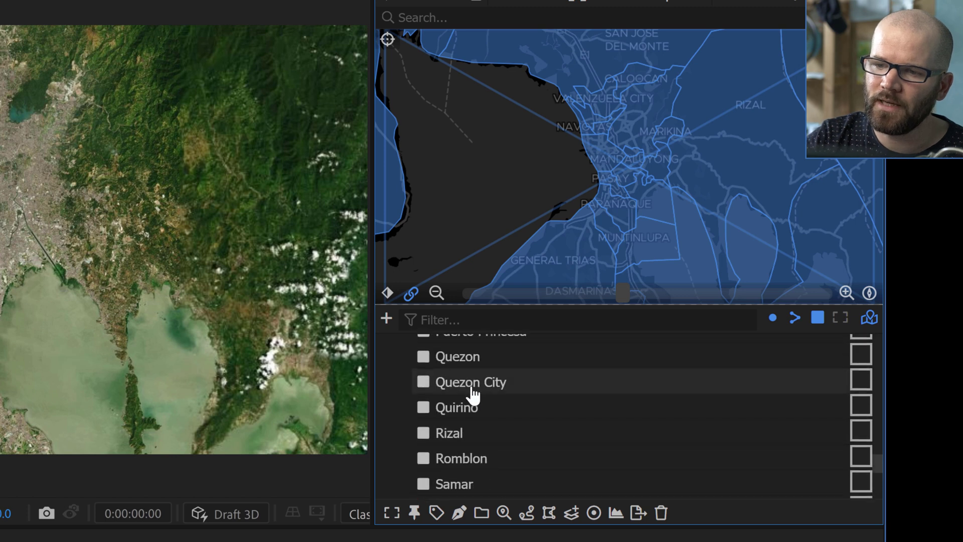
click(470, 381)
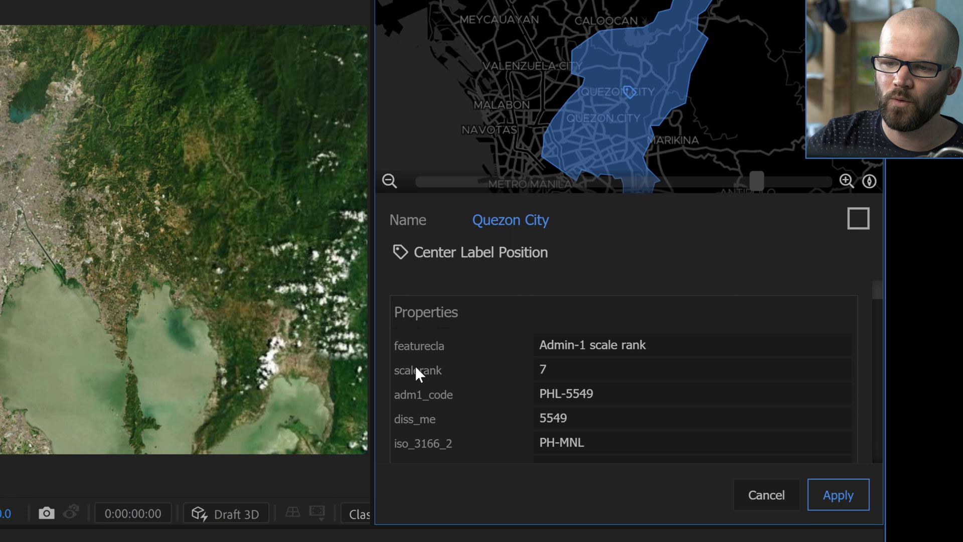
mouse_move(447, 378)
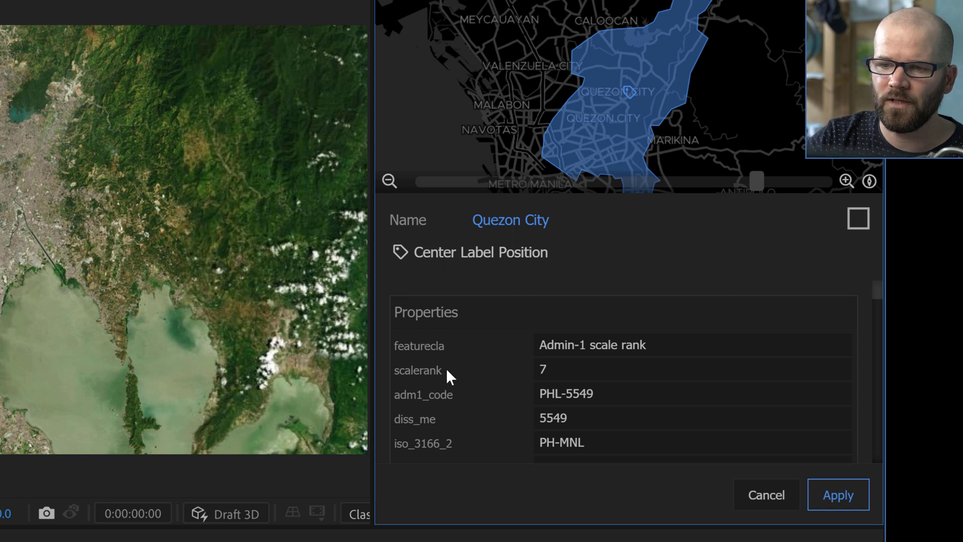
mouse_move(879, 301)
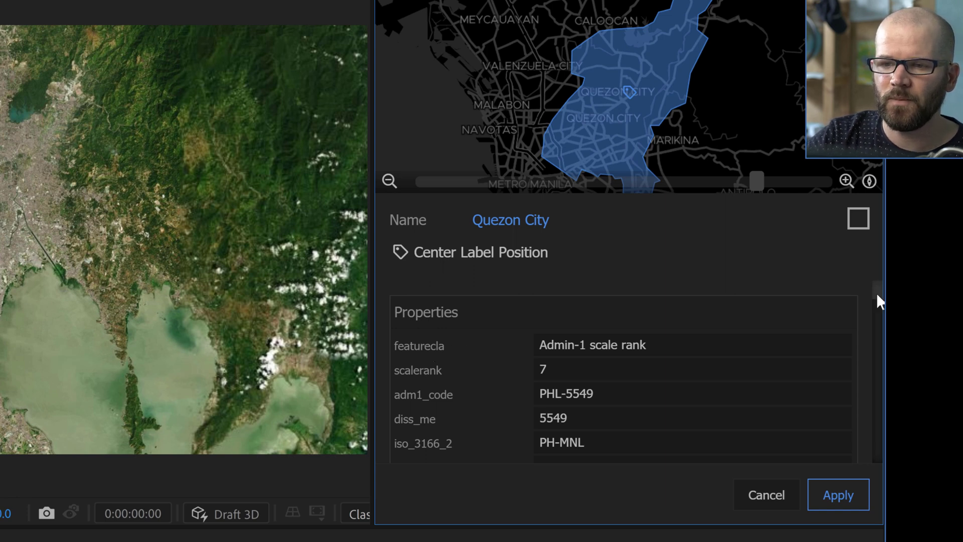
scroll(down, 3)
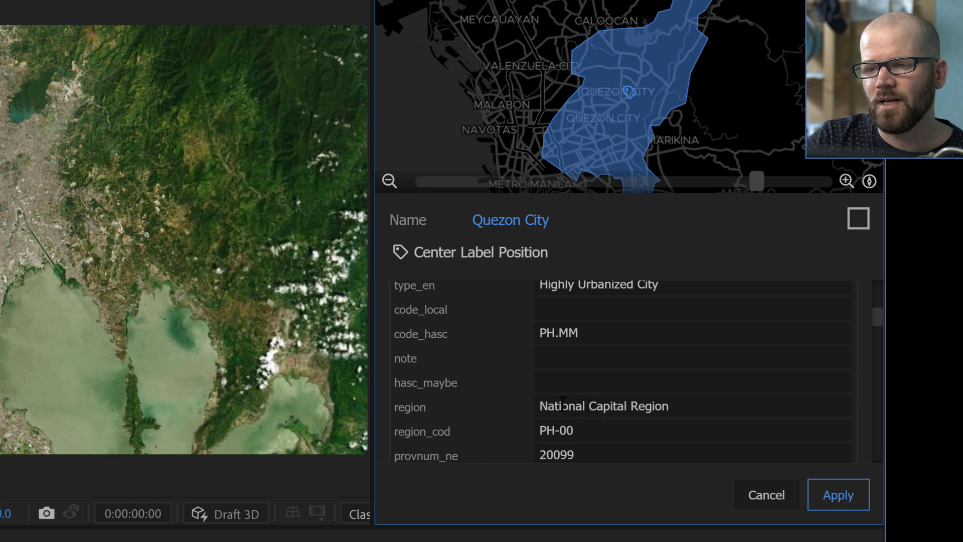
mouse_move(443, 408)
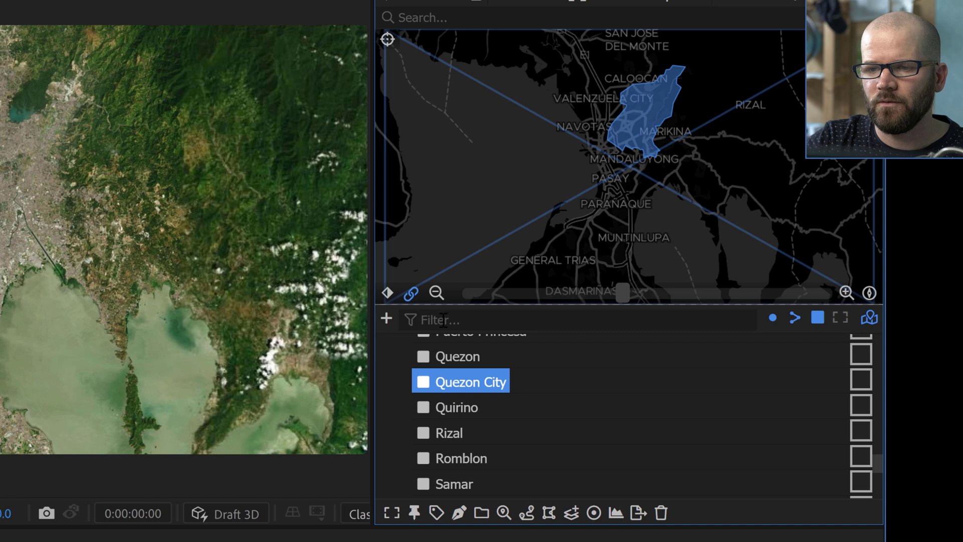
Filter the feature list with region=National Capital Region to isolate its cities
text(region=)
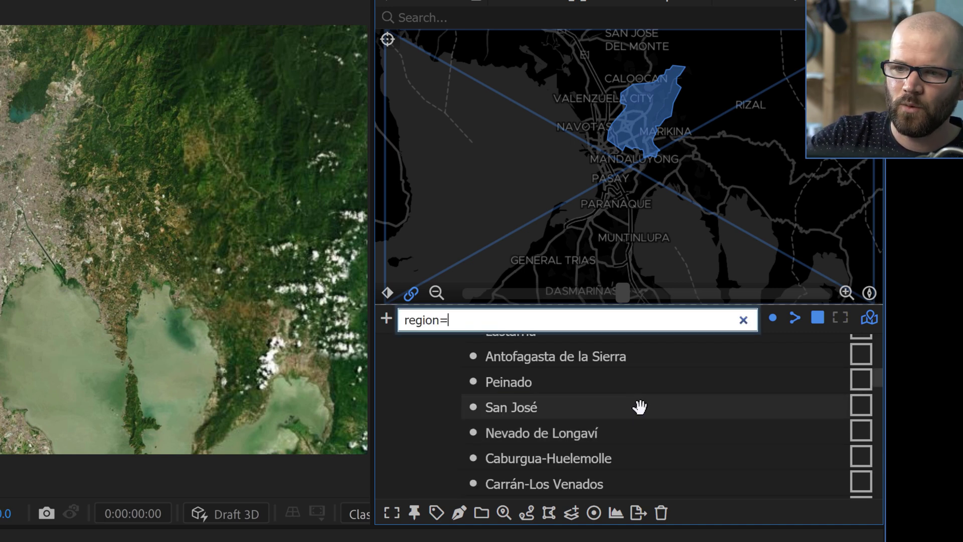
text(National)
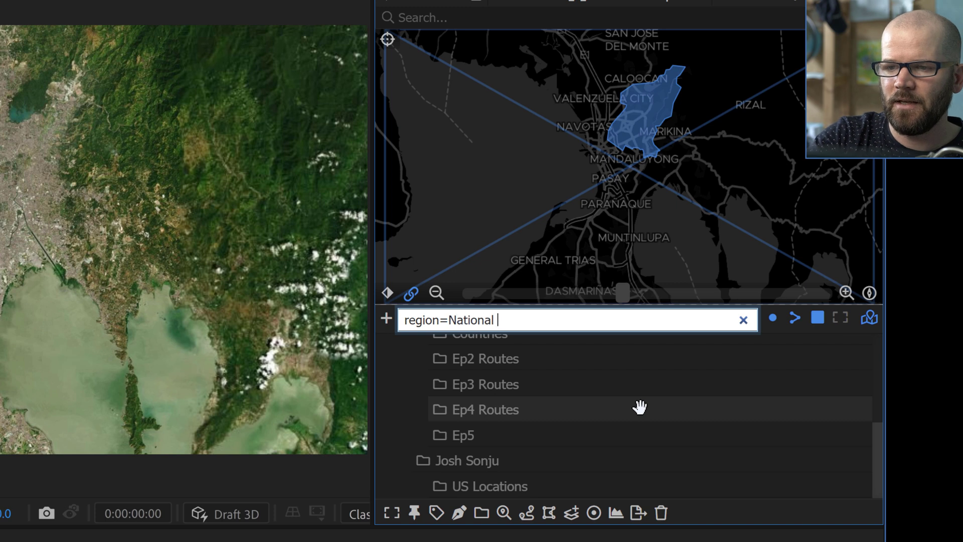
text(Capital)
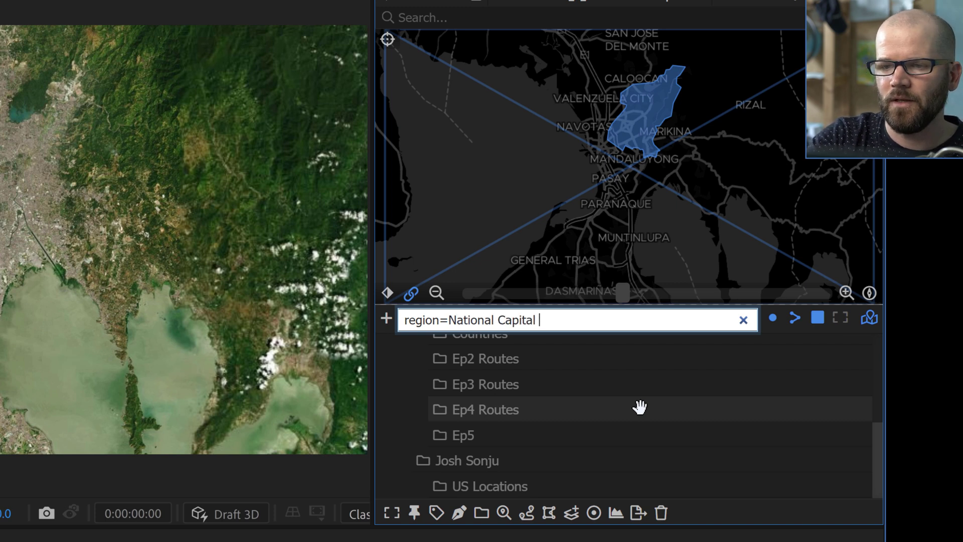
text(Region)
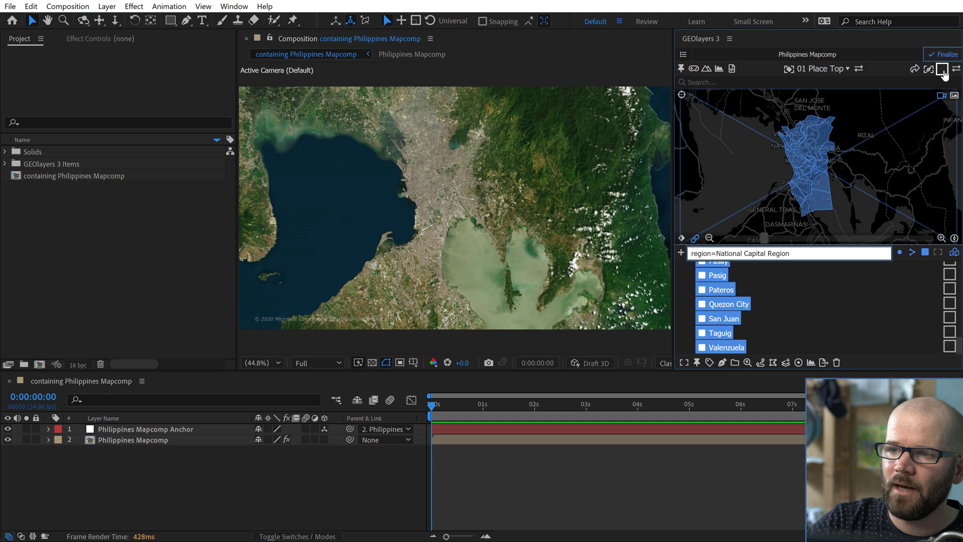
Create a shape layer drawing the selected NCR cities as white outlines on the map
click(942, 69)
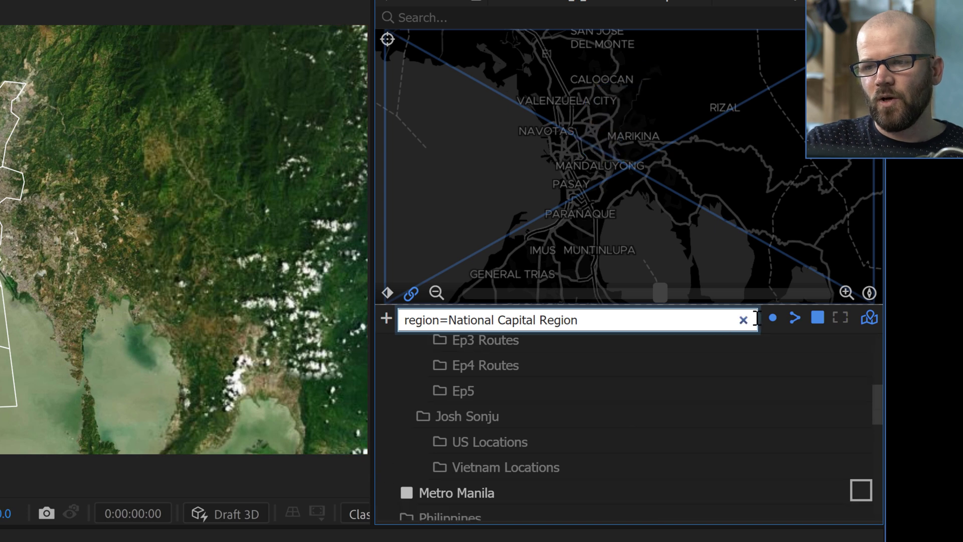
Clear the region filter and choose Download Features from the add menu
click(743, 319)
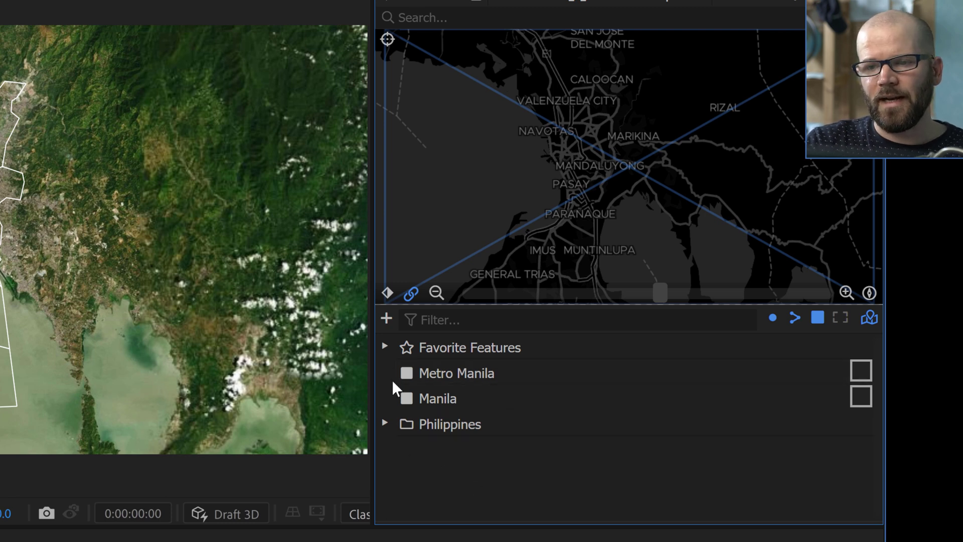
mouse_move(385, 319)
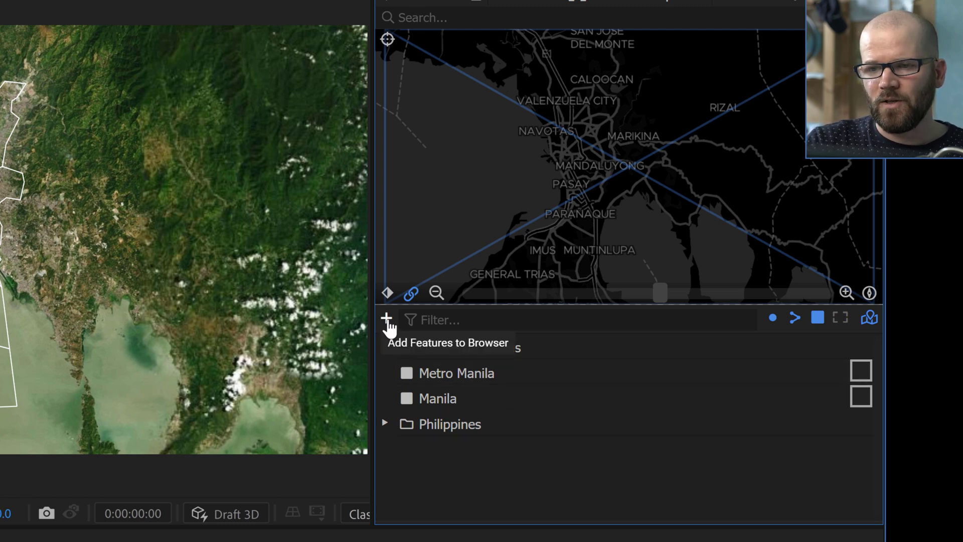
click(387, 319)
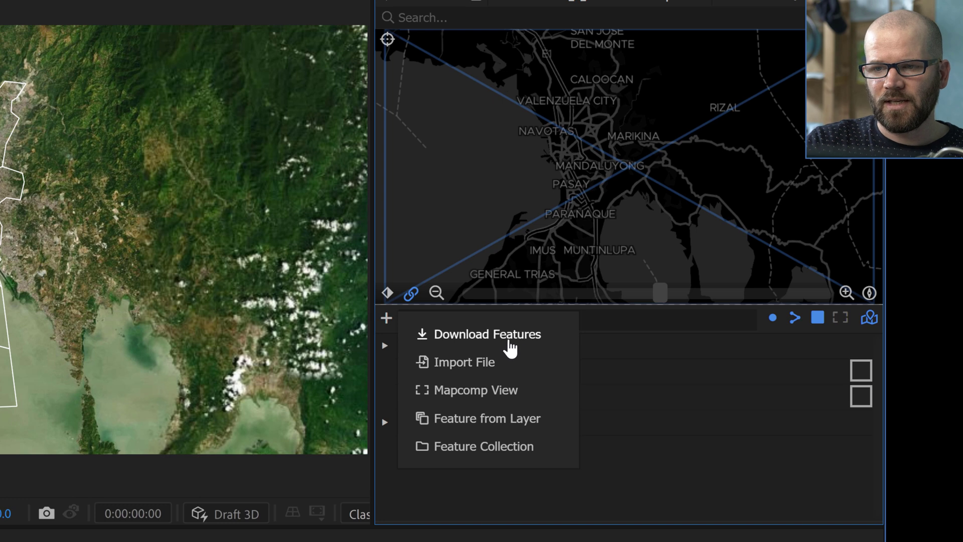
click(488, 334)
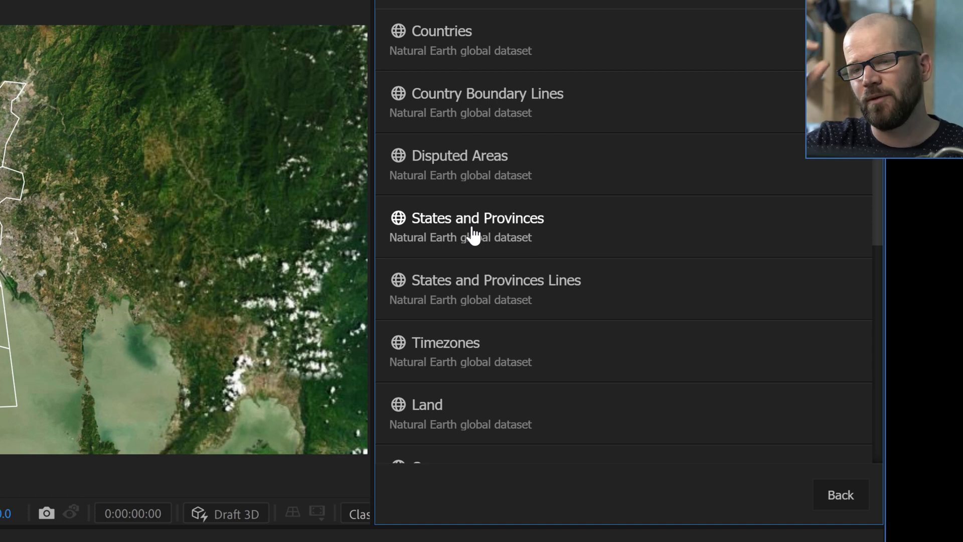
Scroll the dataset catalogue down to the OpenStreetMap Admin Boundaries for the current view
scroll(down, 3)
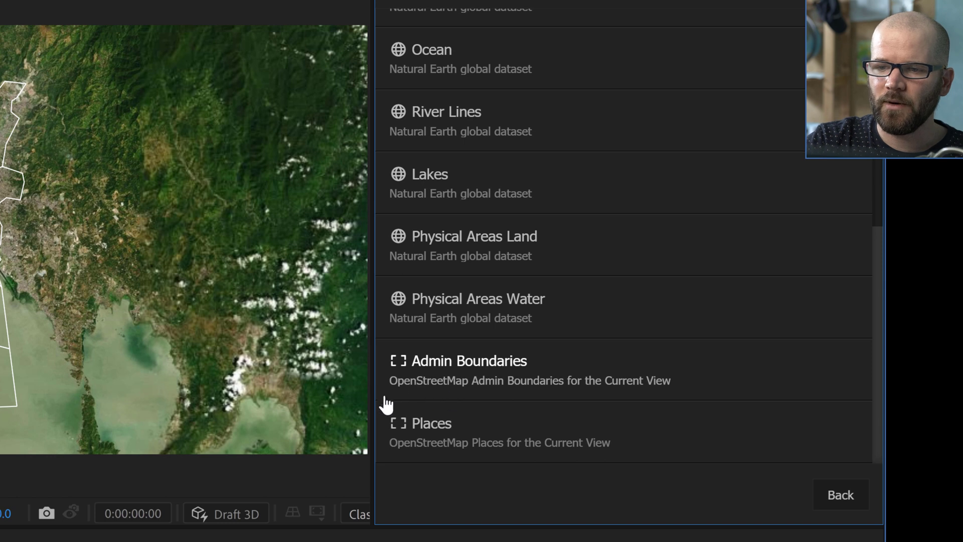
mouse_move(437, 445)
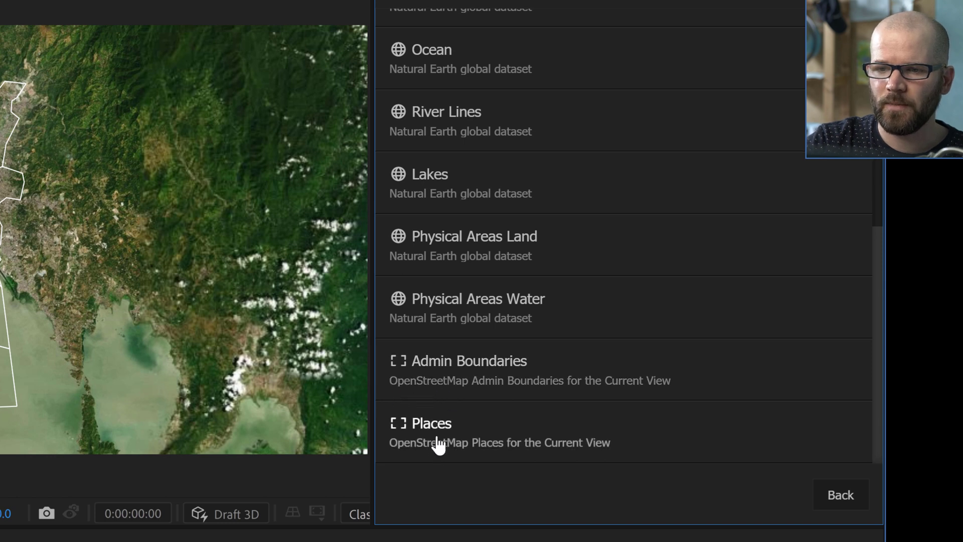
mouse_move(446, 392)
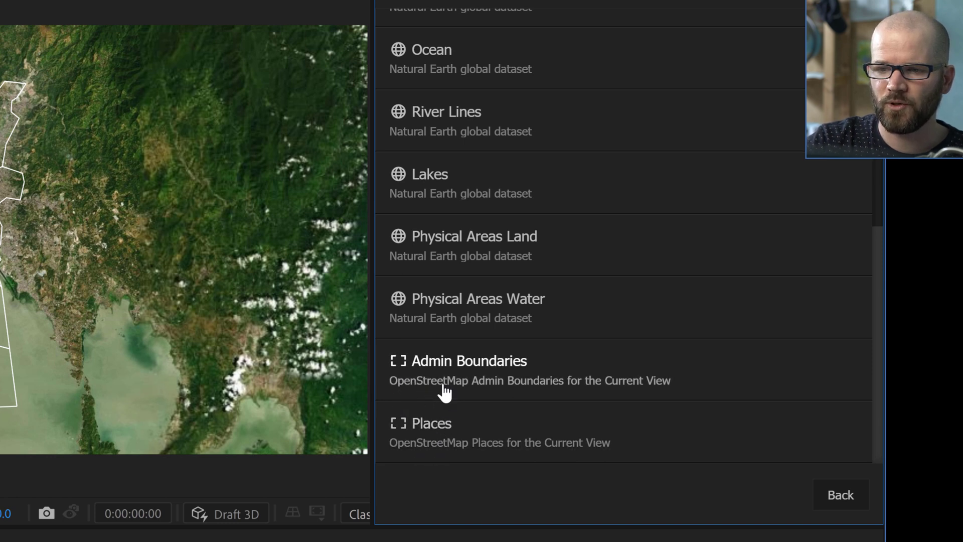
mouse_move(445, 177)
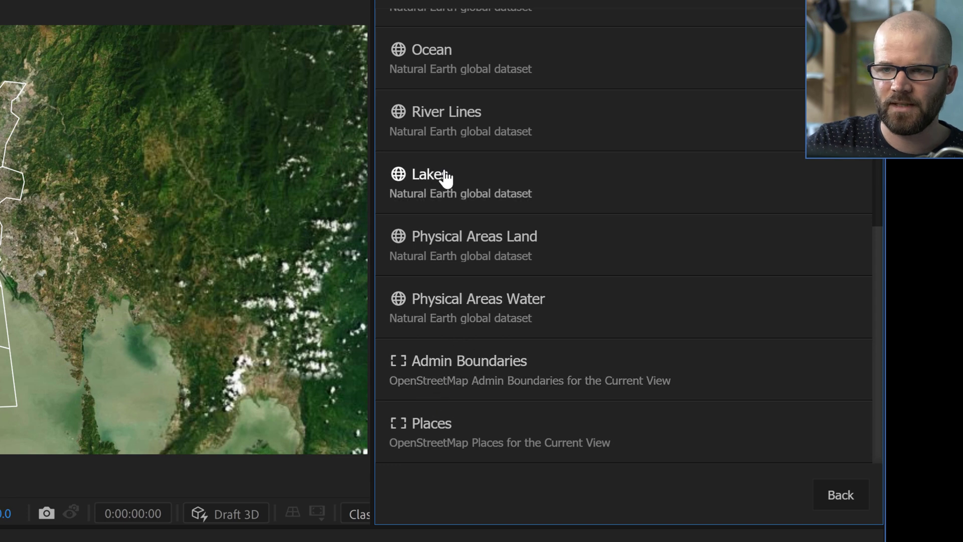
mouse_move(461, 384)
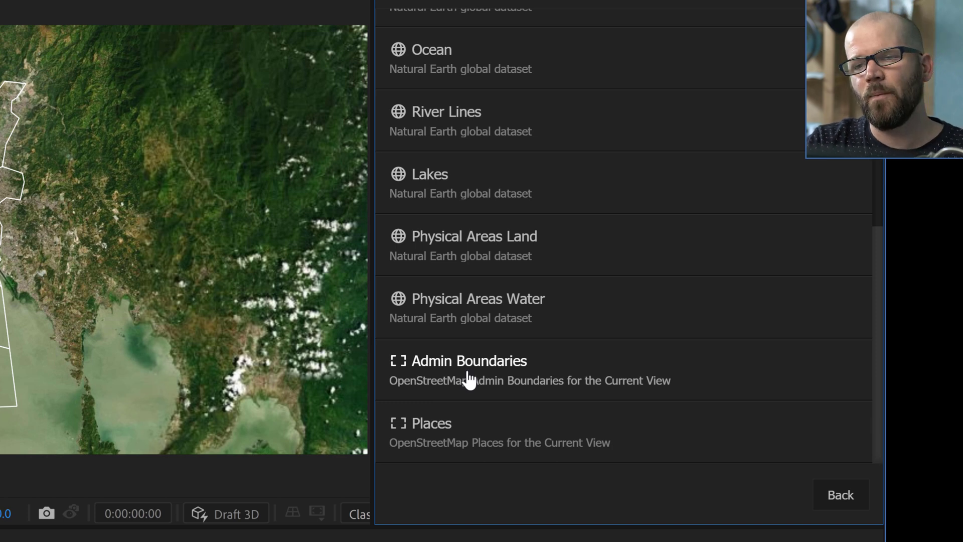
mouse_move(617, 387)
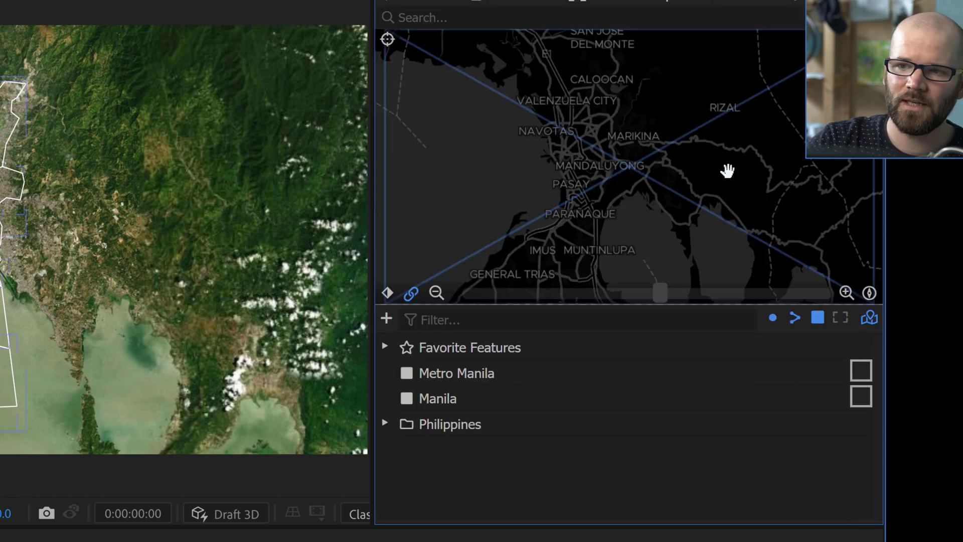
mouse_move(707, 225)
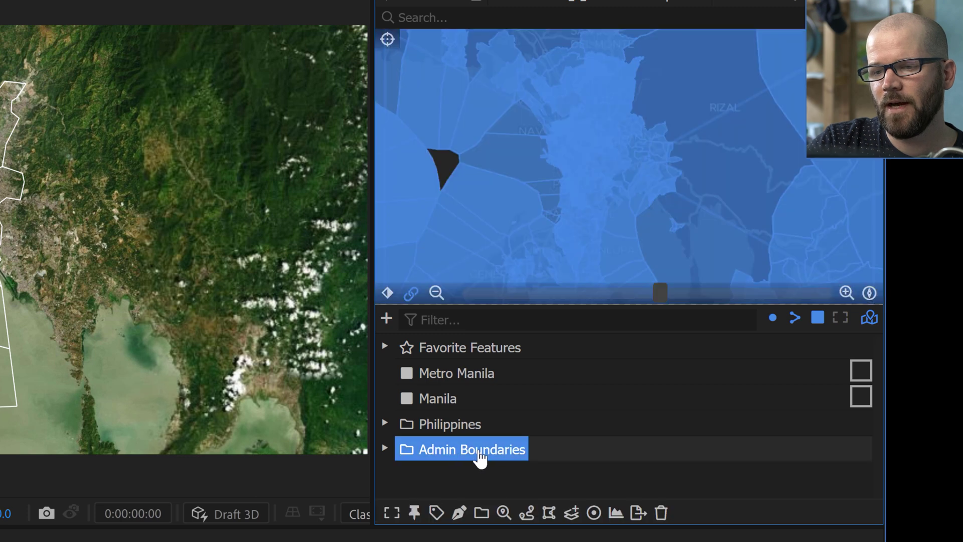
mouse_move(384, 453)
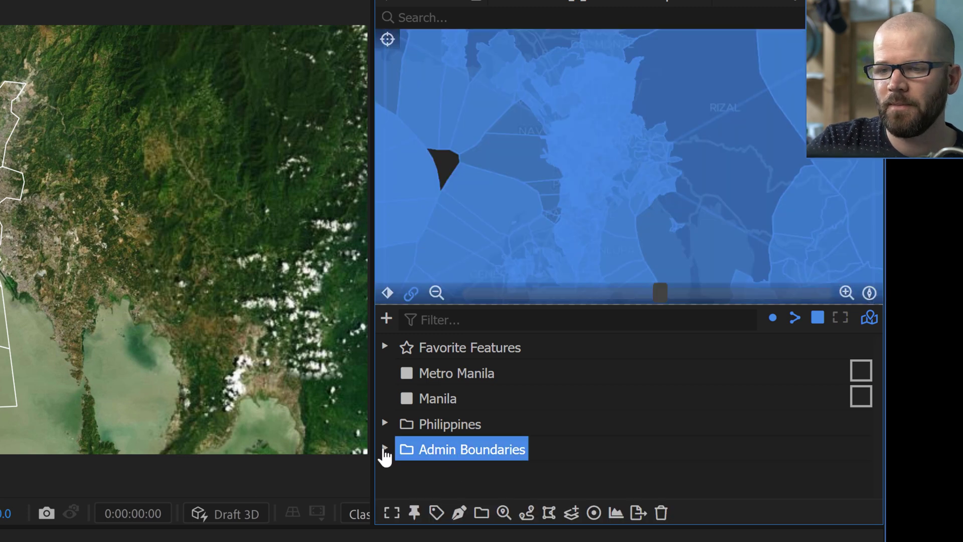
Expand Admin Boundaries, preview levels 3–5, then expand the level listing Quezon City
click(385, 450)
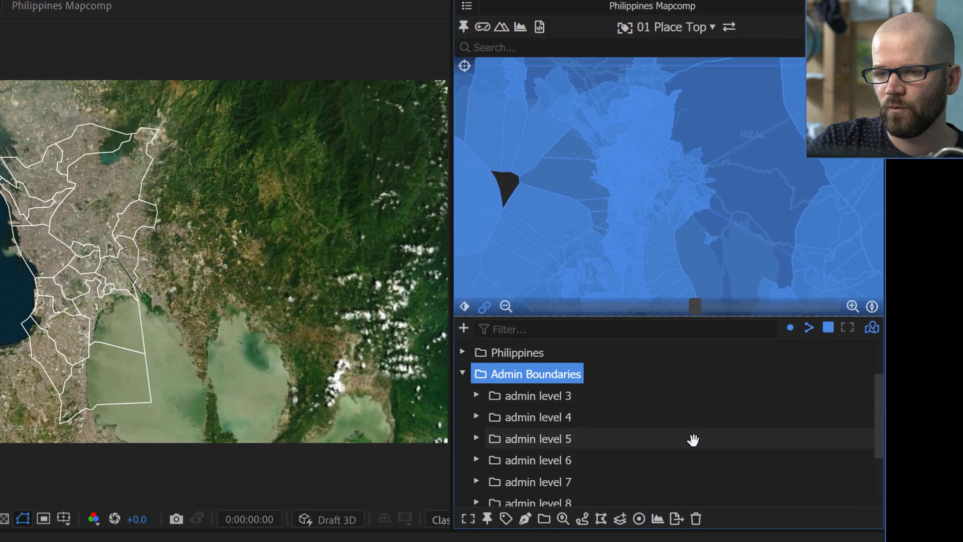
click(530, 395)
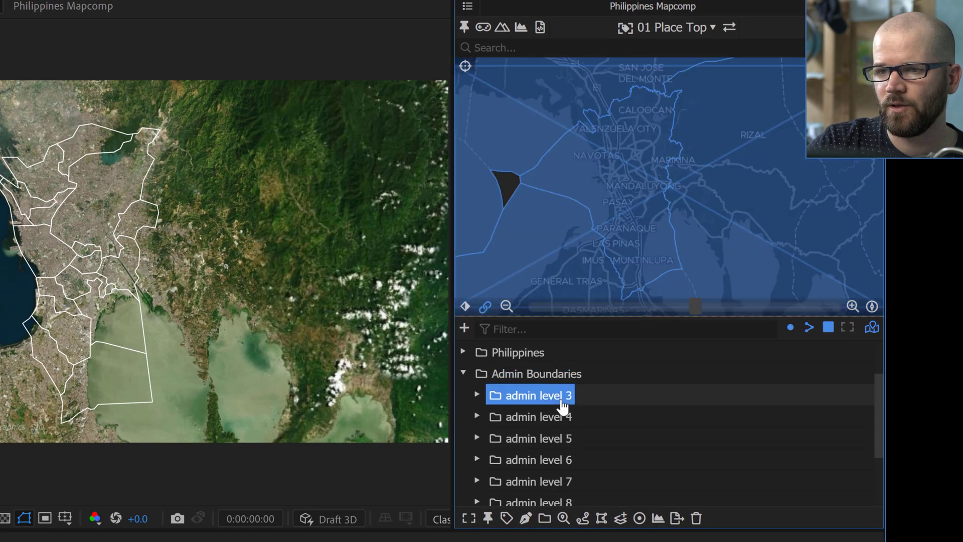
click(535, 416)
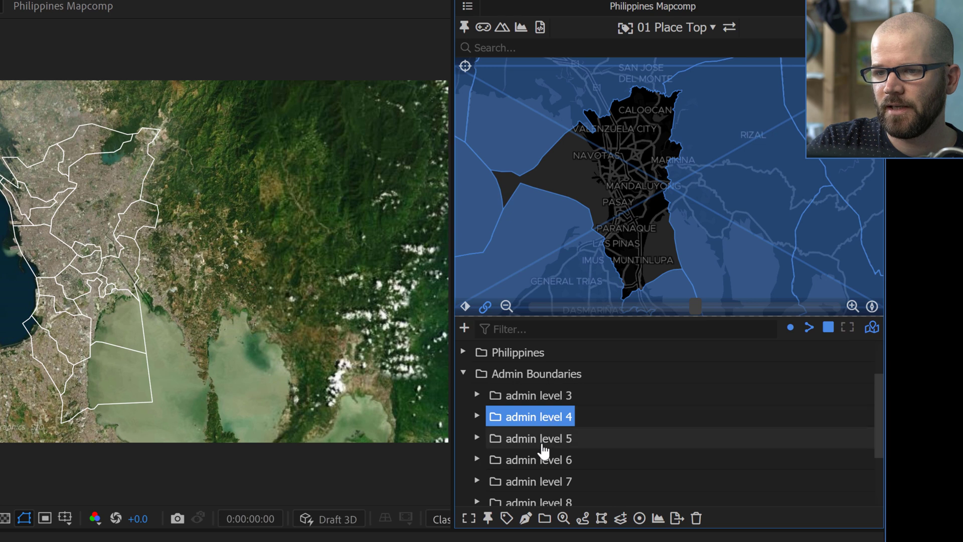
click(537, 438)
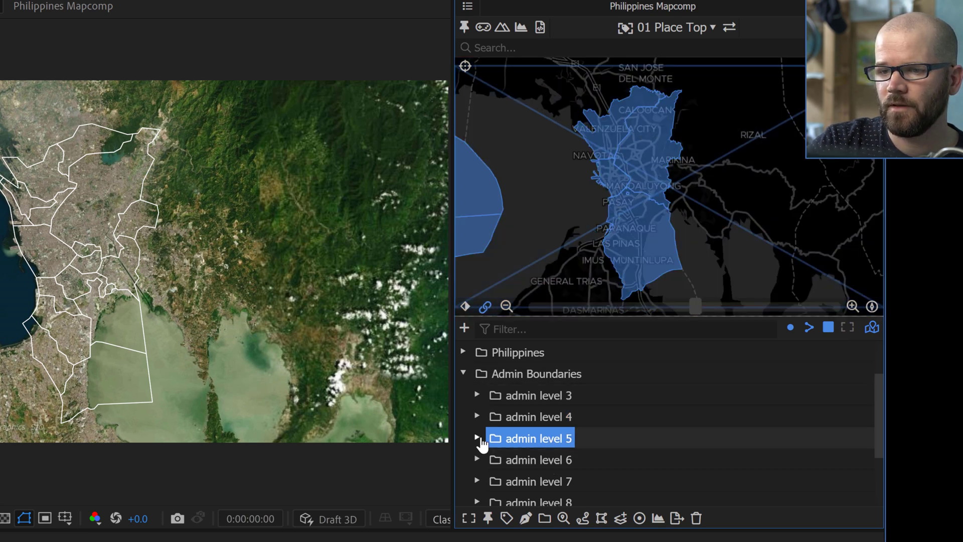
click(478, 438)
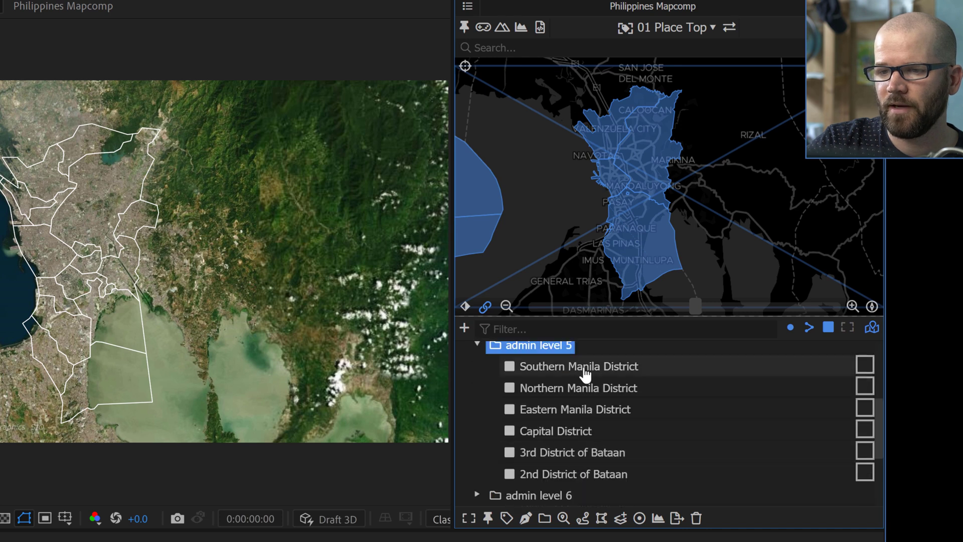
scroll(down, 3)
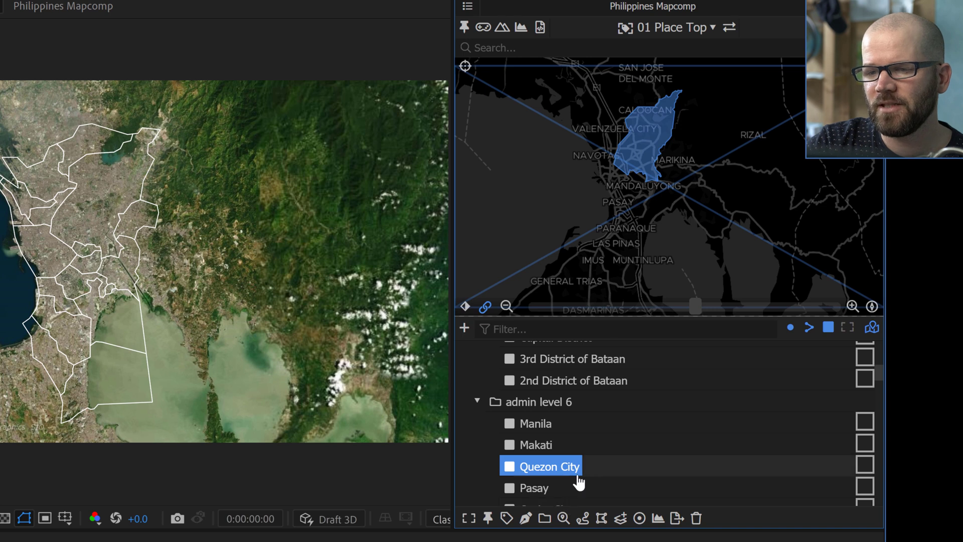
mouse_move(558, 439)
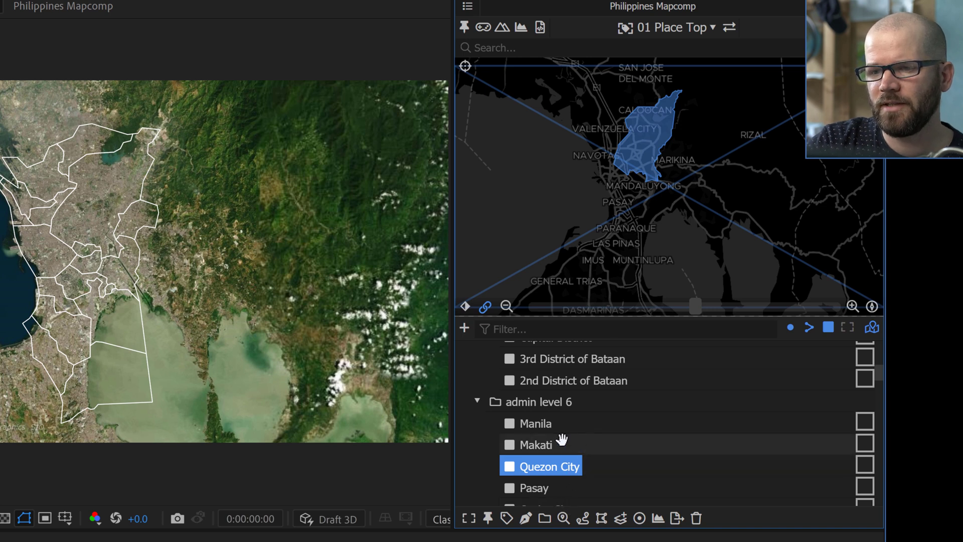
mouse_move(539, 473)
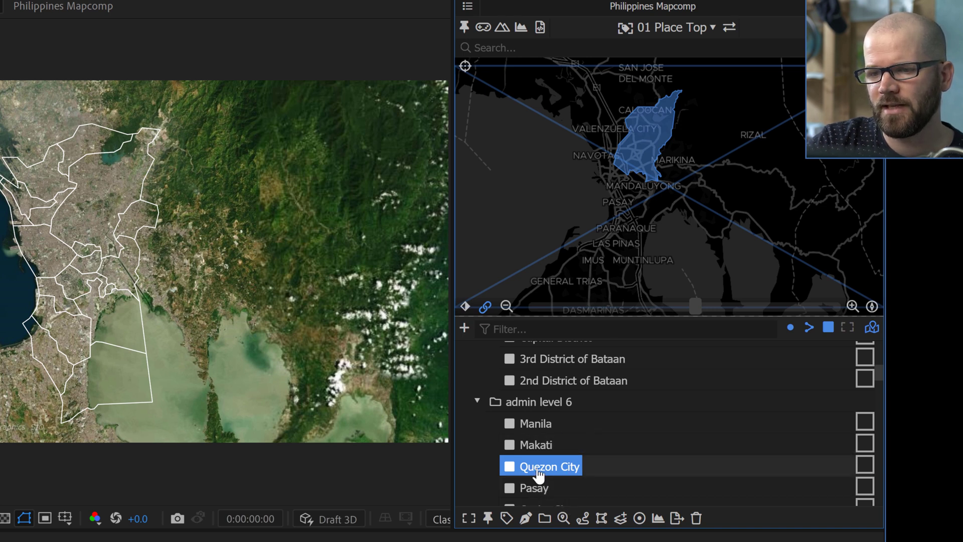
Colour the Quezon City outline's stroke red FF102A and maximize the viewer to compare it with the white borders
scroll(down, 3)
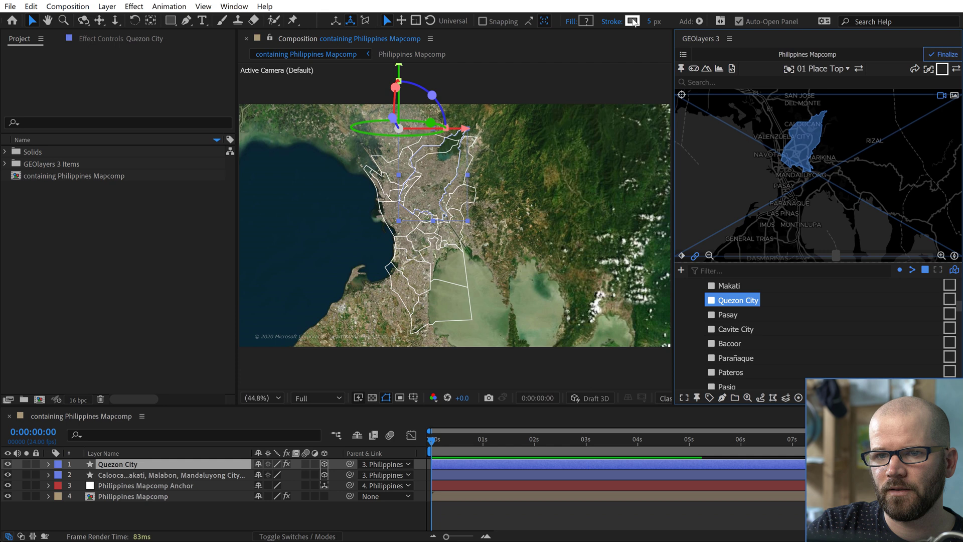
click(631, 21)
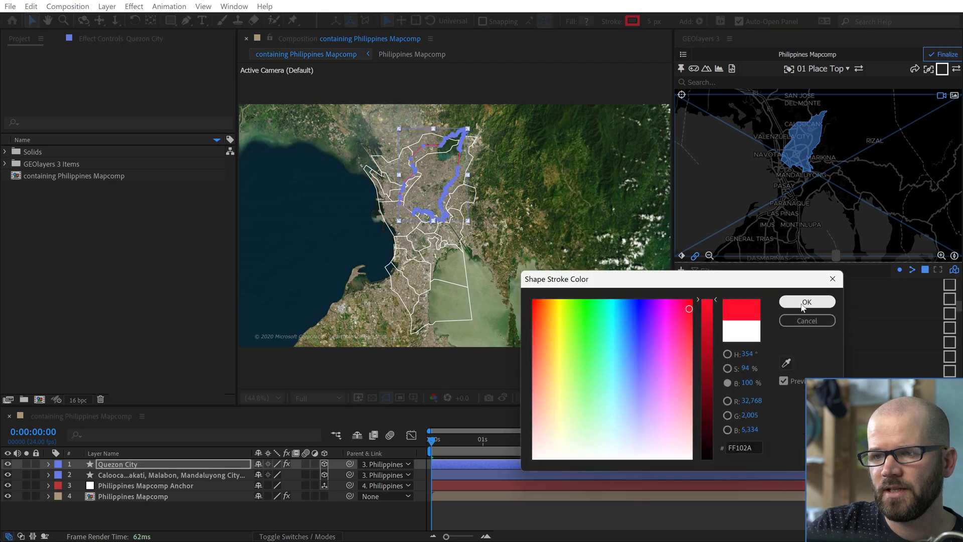
click(806, 302)
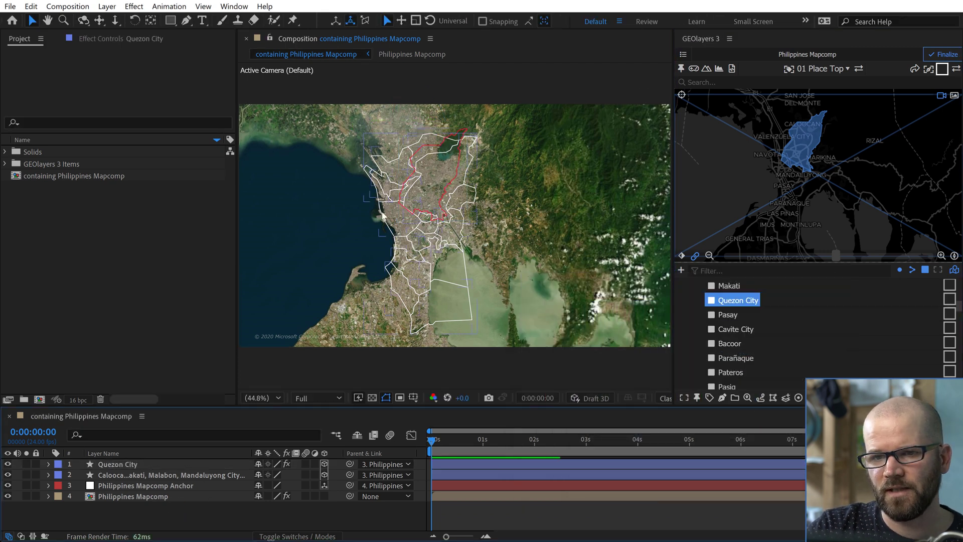
key(`)
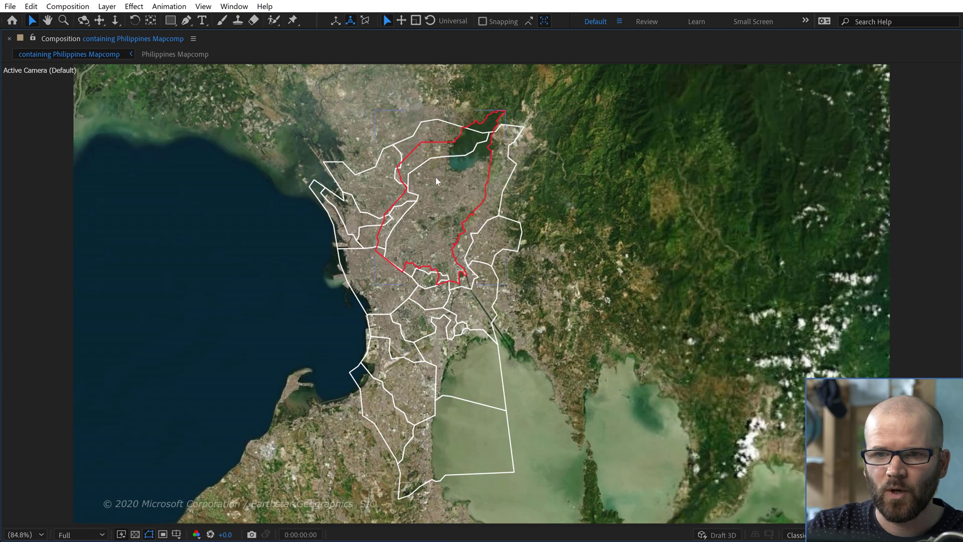